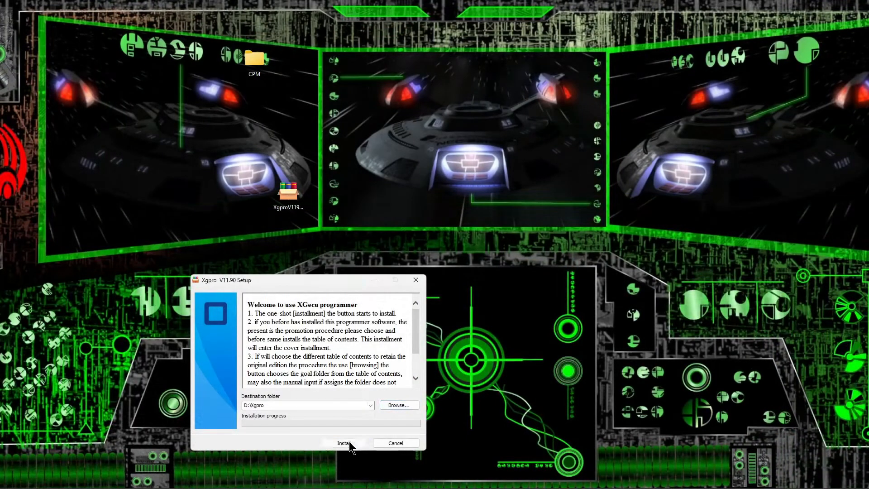
Step: Install the Xgpro programmer software and allow its USB device driver to install
click(343, 442)
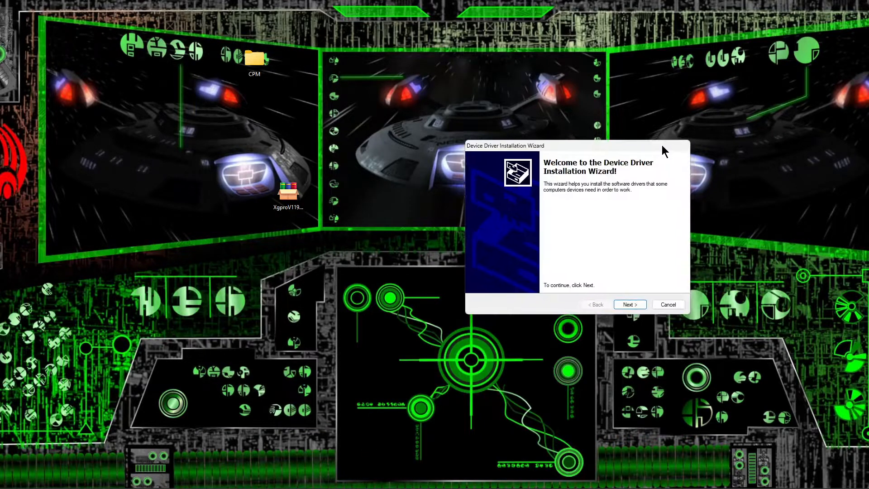
click(630, 304)
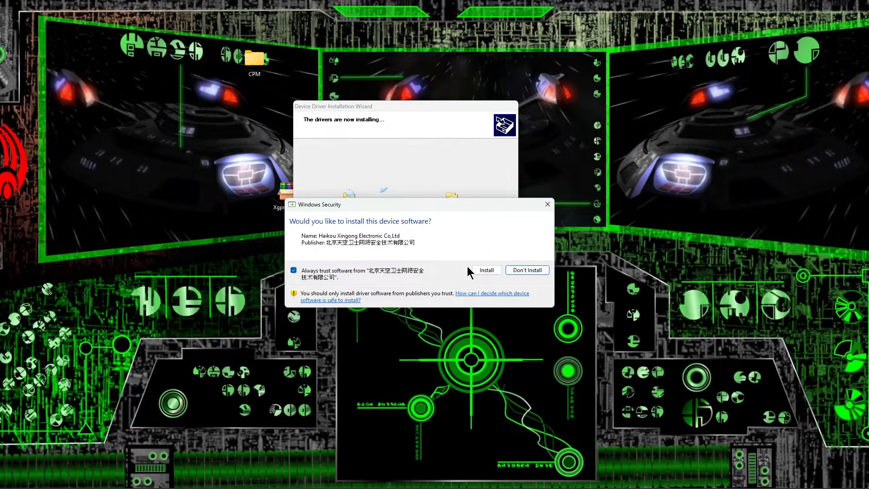
click(486, 270)
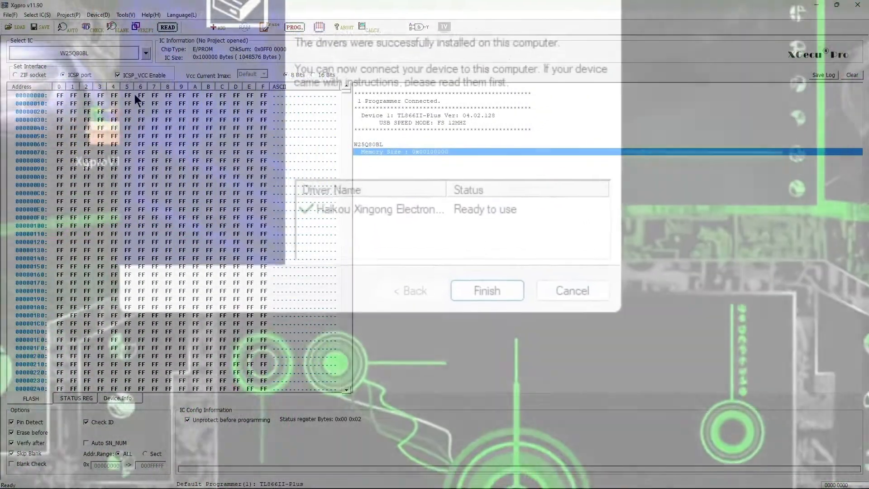
Step: Finish the device driver installation wizard
click(487, 291)
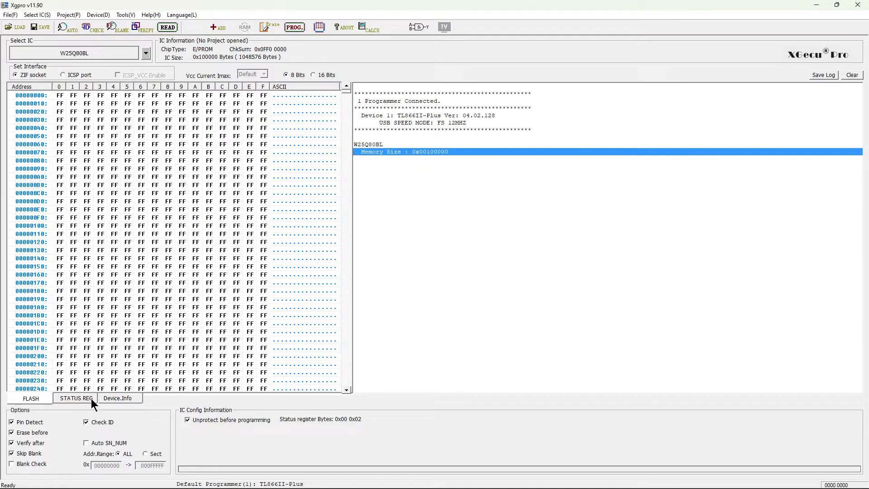
mouse_move(399, 158)
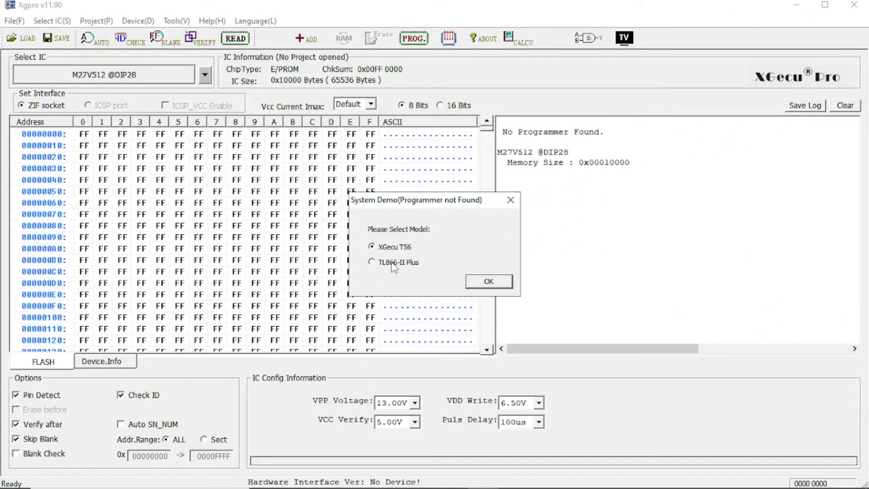
Step: Choose the TL866-II Plus as the programmer model in the startup dialog
click(487, 281)
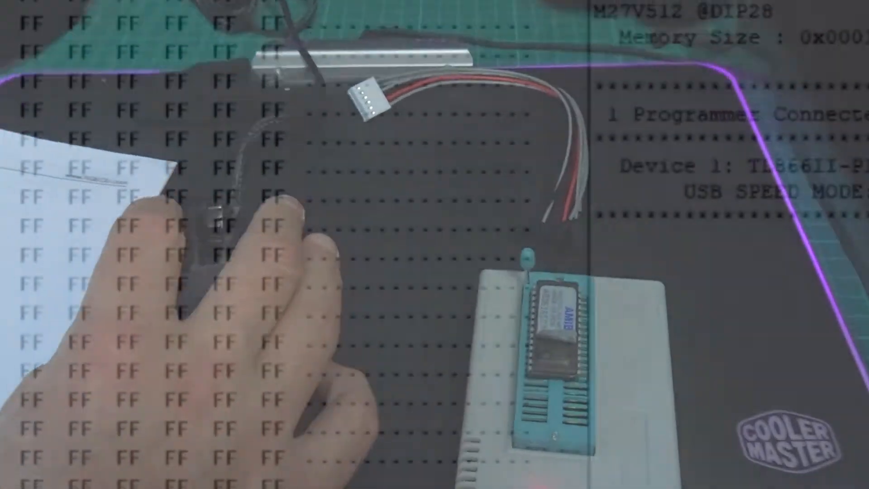
Step: Read the M27V512 chip into the buffer and scroll through the AMI BIOS data (checksum 0x0068 62BD)
click(235, 38)
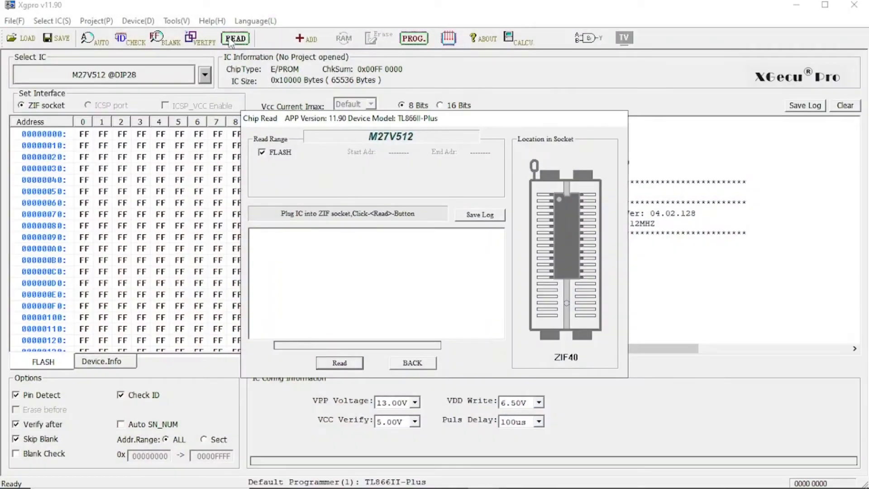
mouse_move(338, 364)
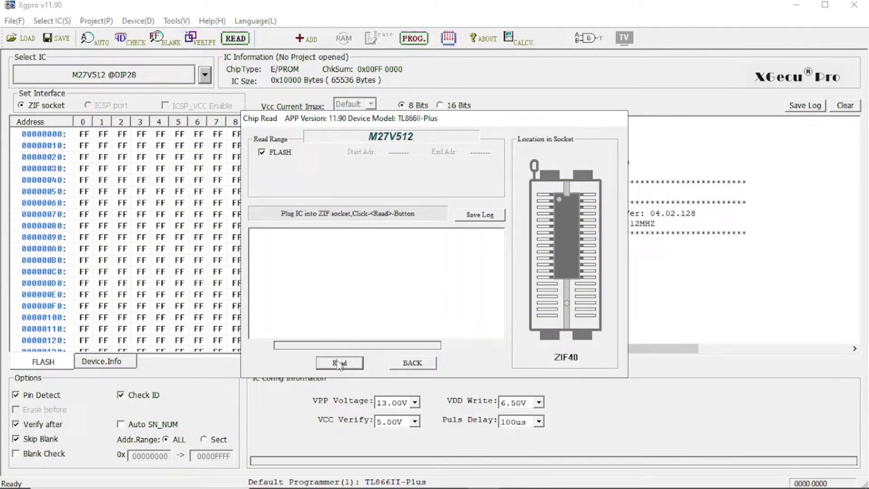
click(340, 362)
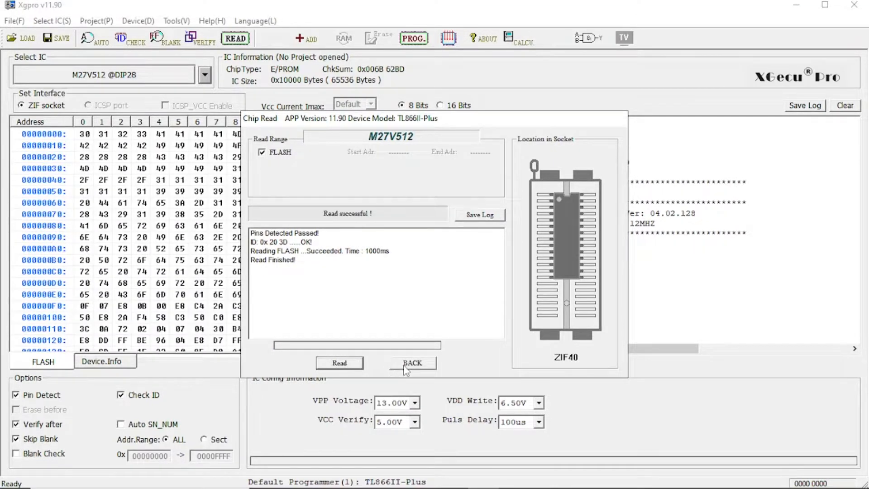
click(413, 362)
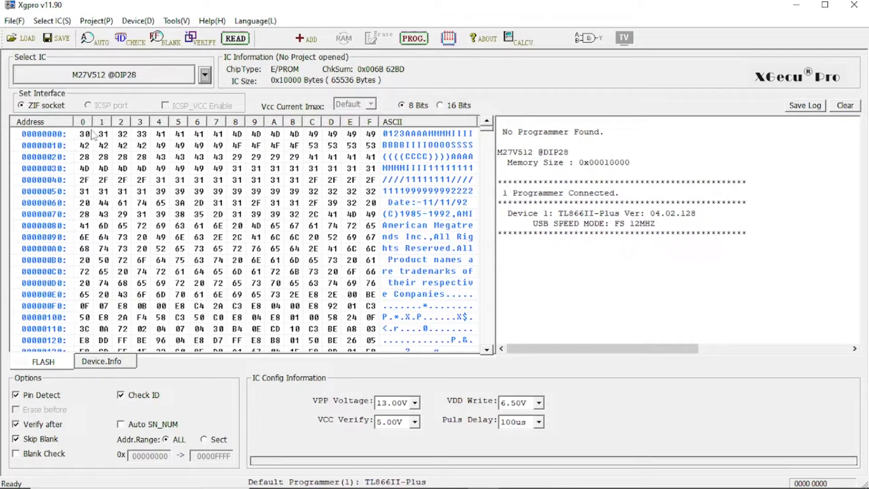
mouse_move(471, 137)
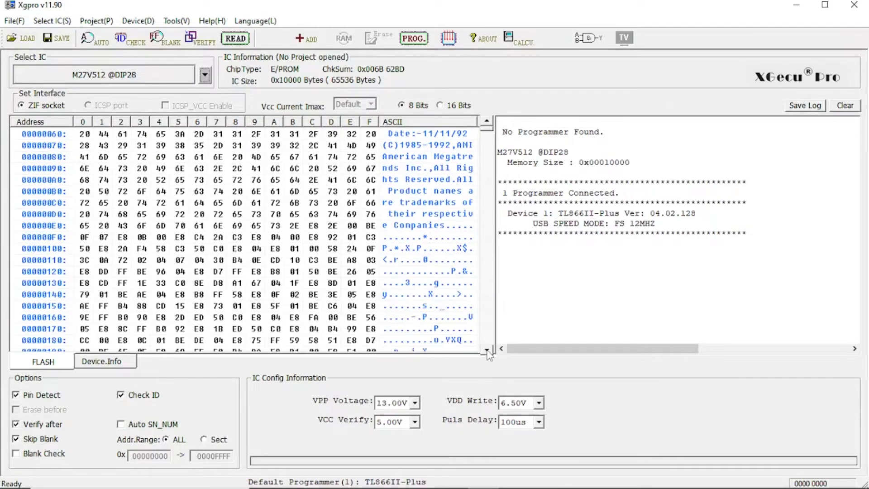
scroll(down, 3)
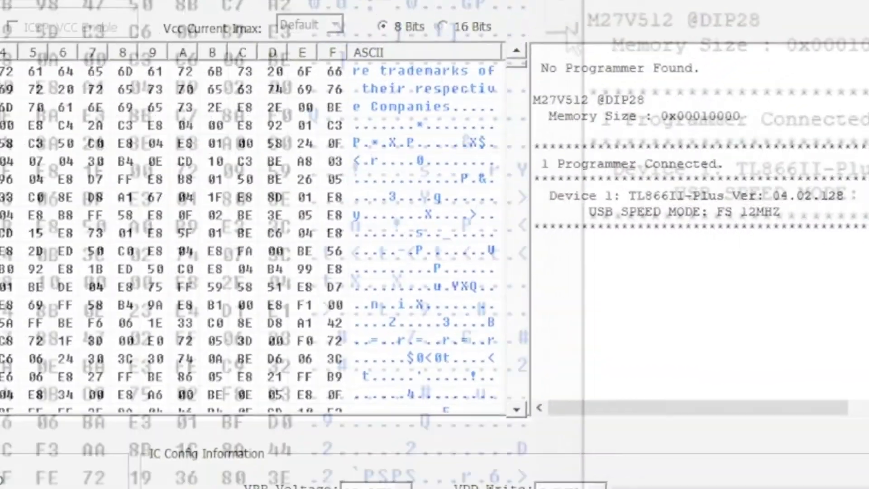
Step: In the save-to-file settings, keep the Binary (BIN) file format
click(45, 38)
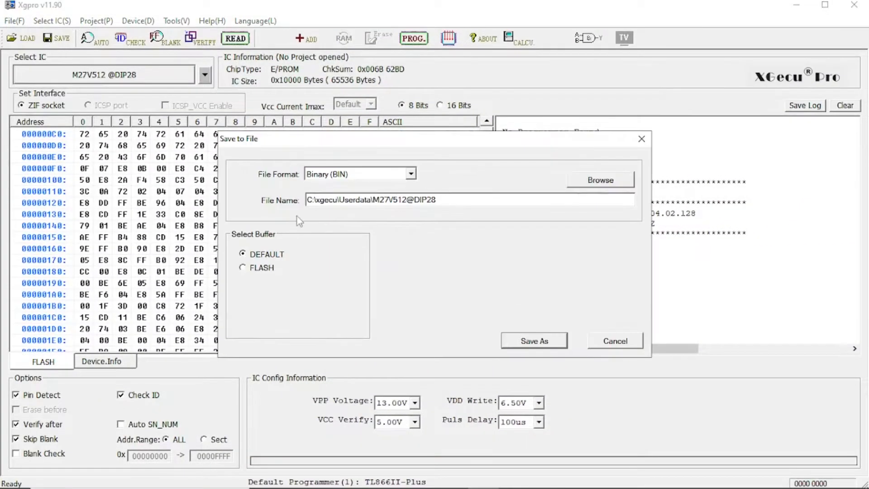
click(410, 173)
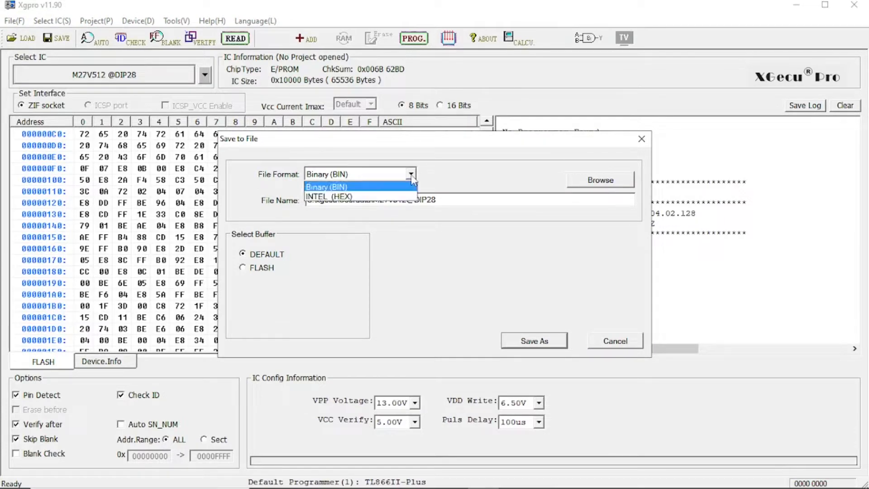
click(326, 186)
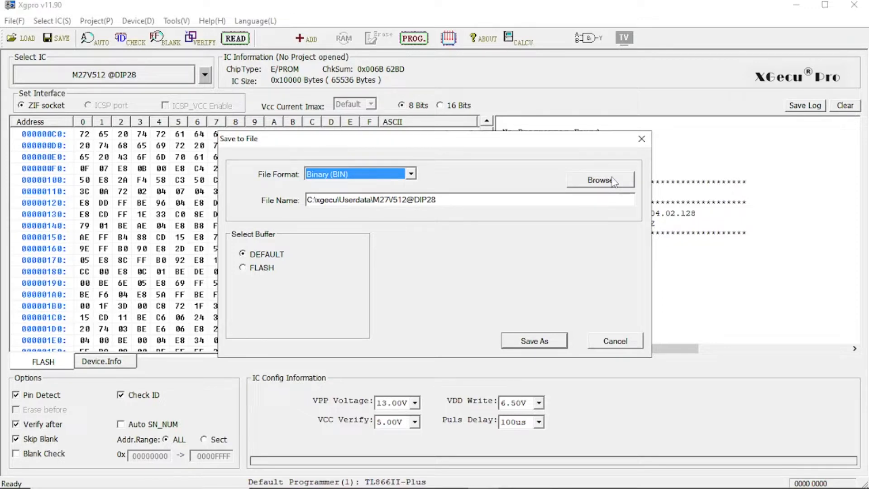
Step: Point the save location to the Desktop AmiBiosBackup folder for M27V512@DIP28
click(600, 180)
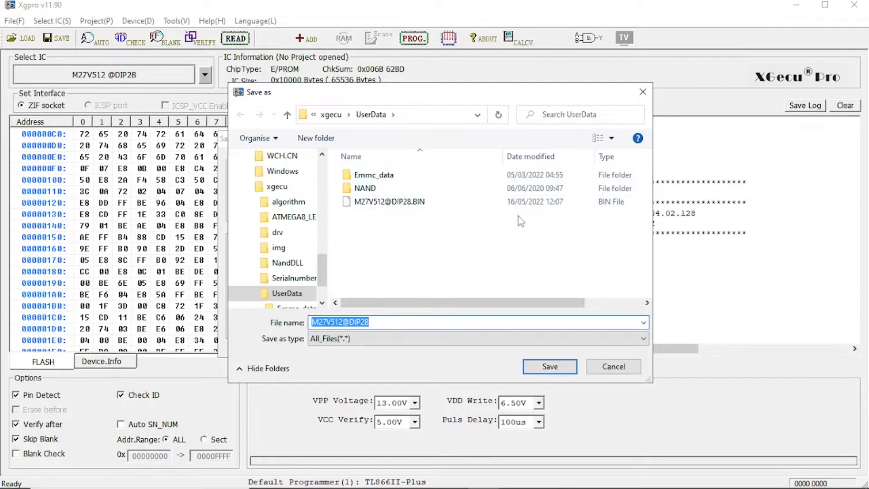
mouse_move(715, 31)
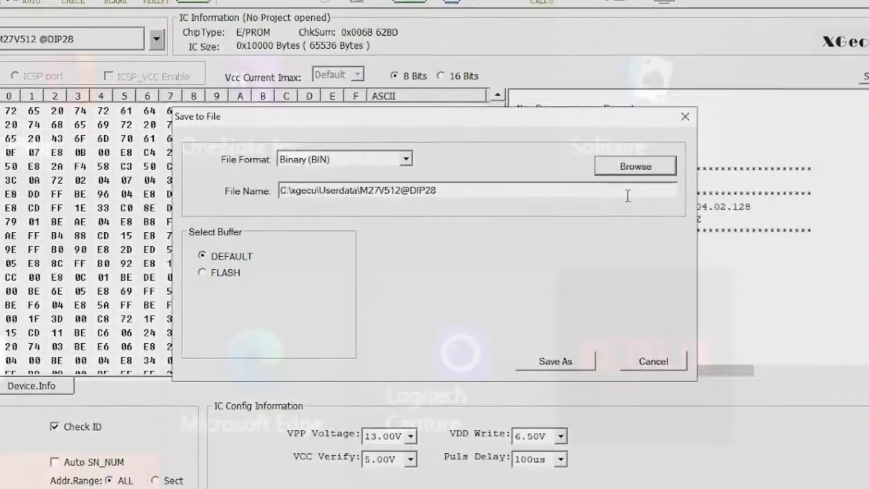
click(633, 165)
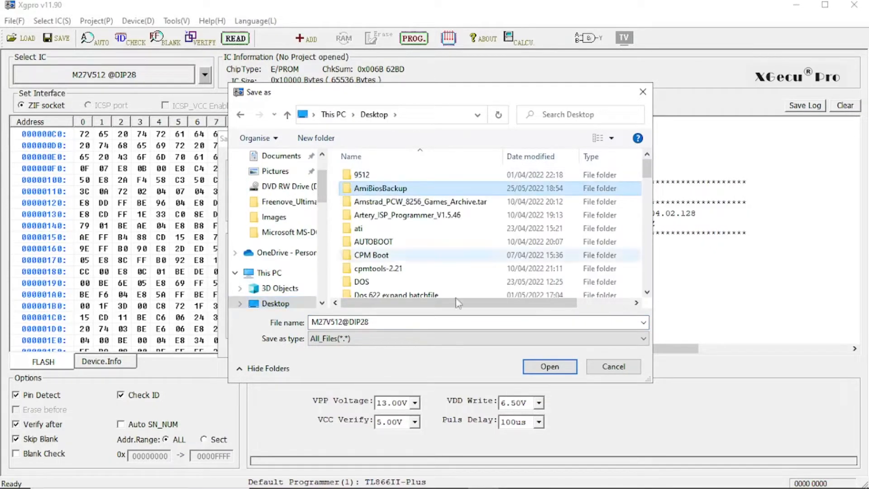
double_click(380, 189)
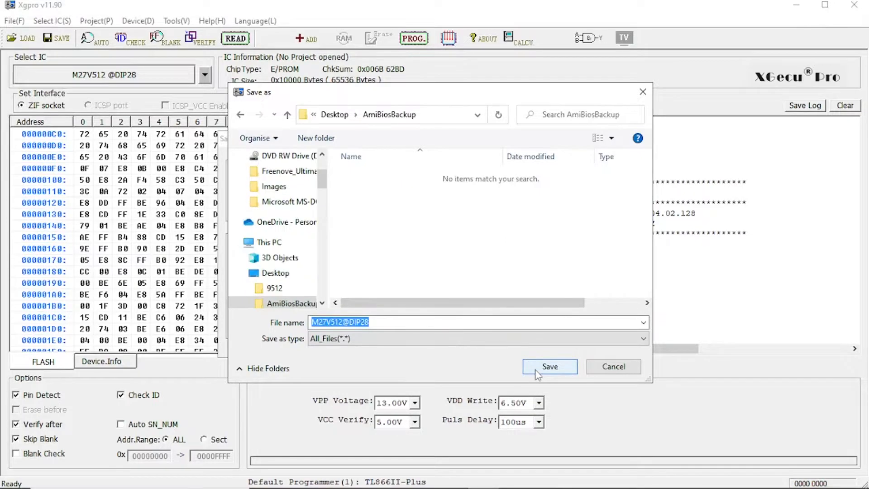
click(549, 366)
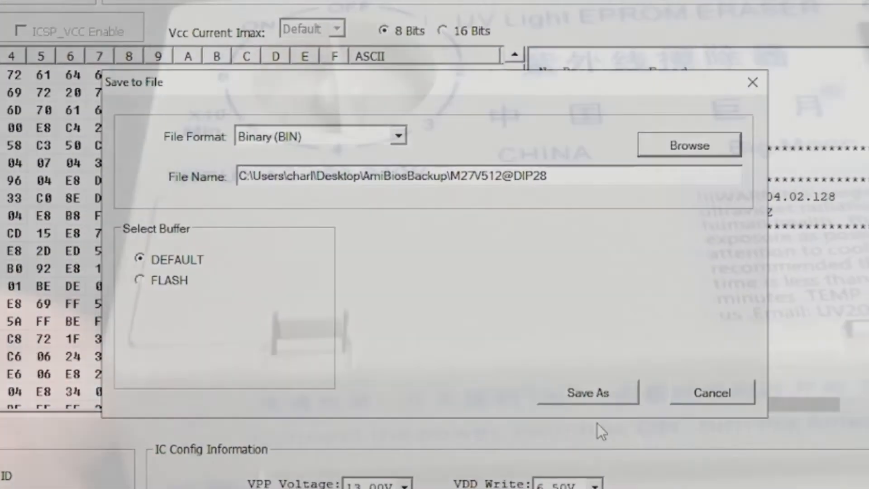